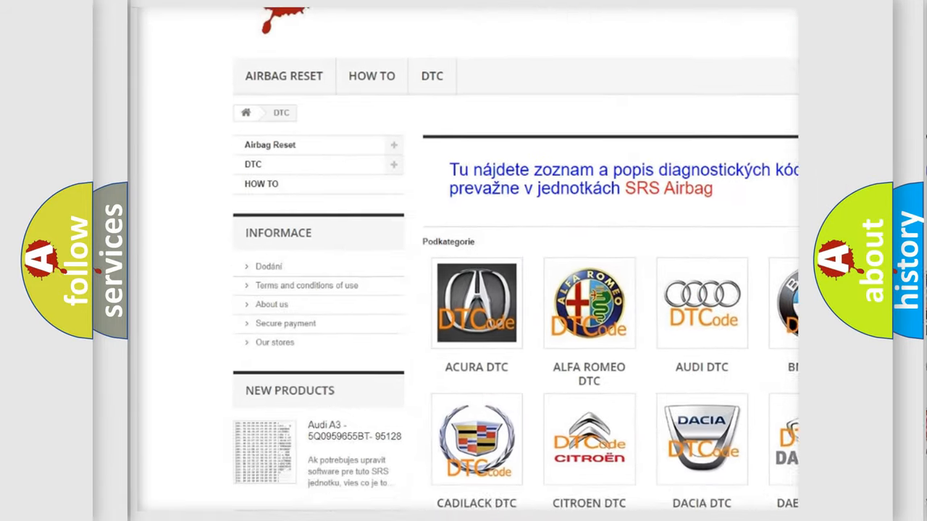
pyautogui.scroll(-3)
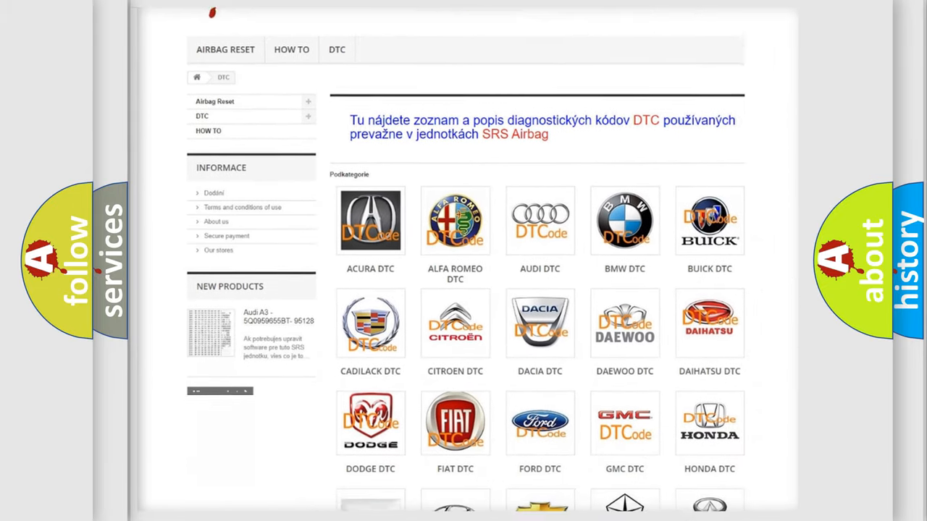
pyautogui.scroll(-3)
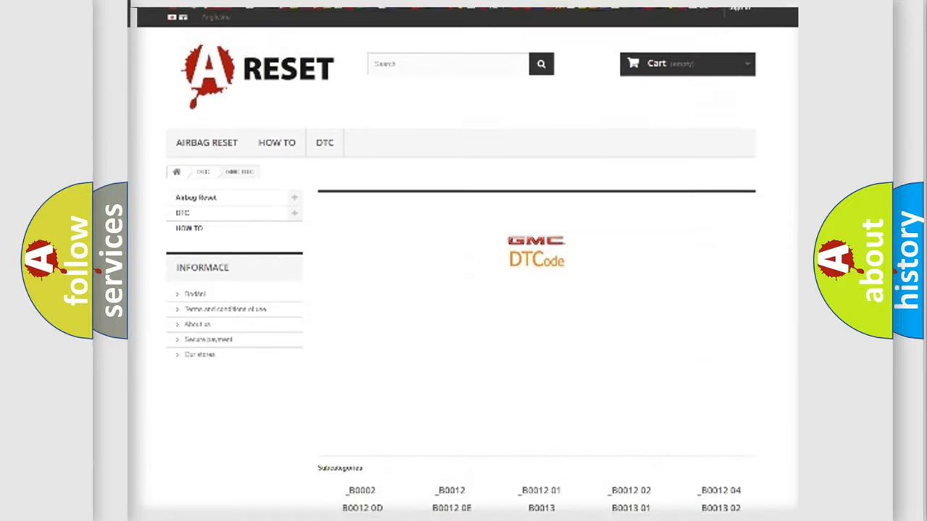
pyautogui.scroll(3)
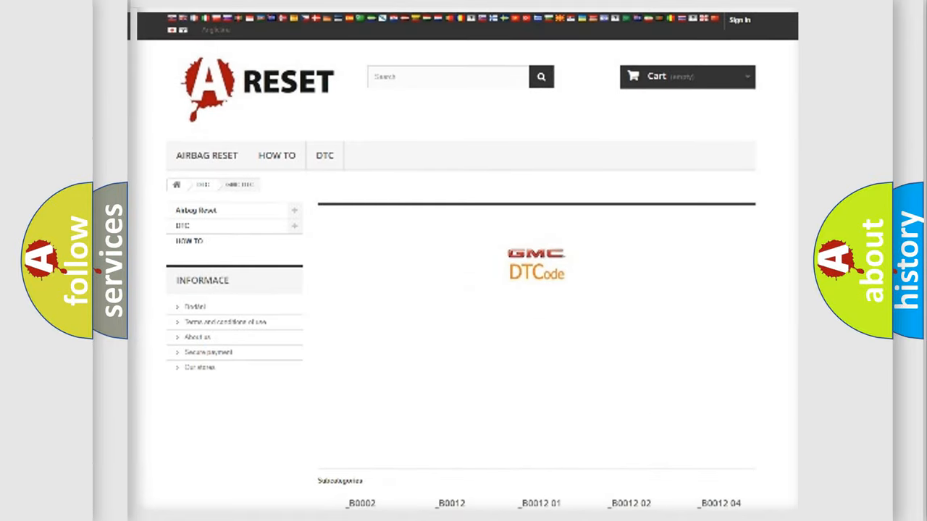